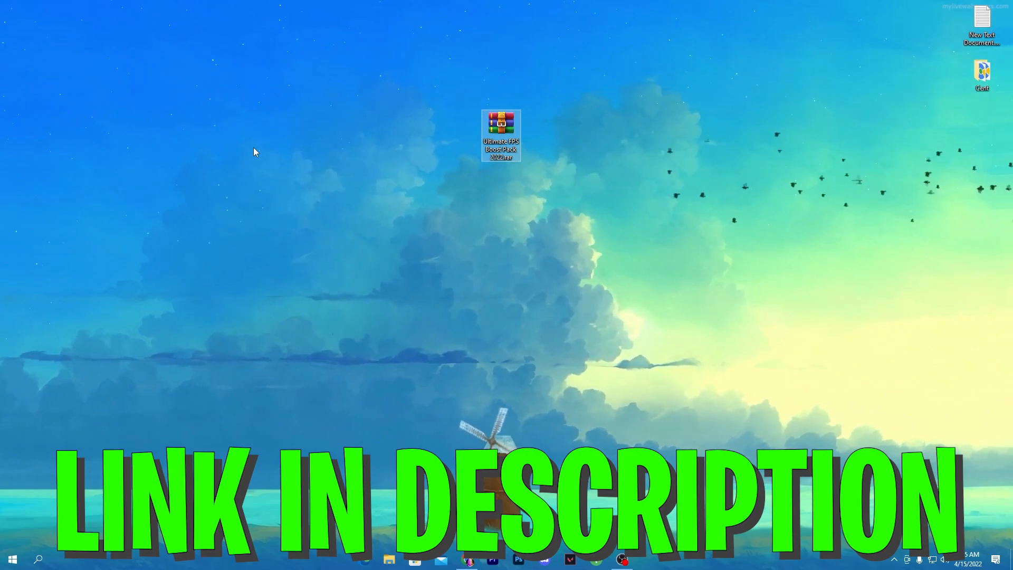
# - Bring the Chrome window with the Download Packs blog homepage to the front
pyautogui.click(467, 559)
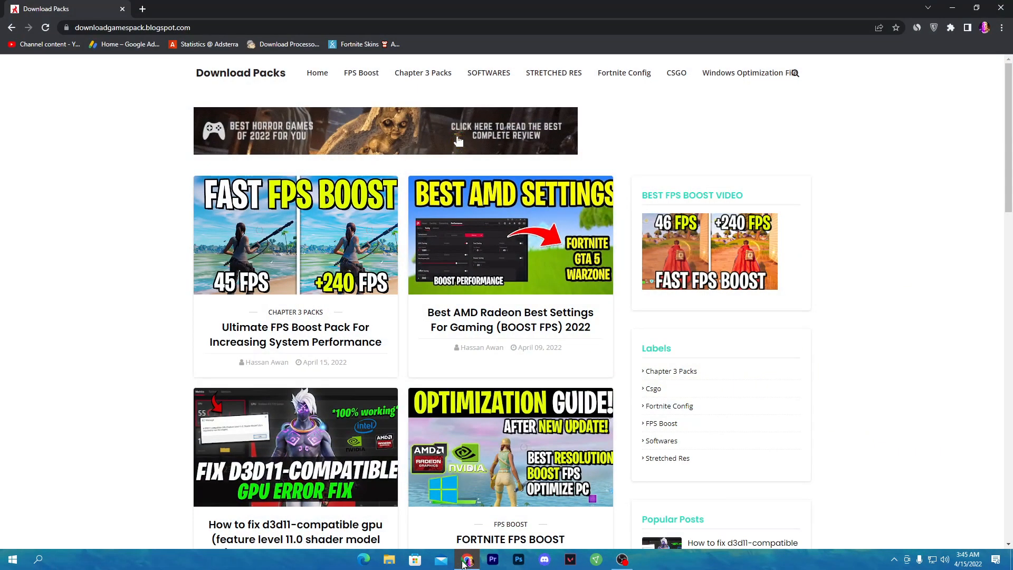
# - Open the 'Ultimate FPS Boost Pack For Increasing System Performance' post and scroll to its DOWNLOAD button
pyautogui.click(459, 141)
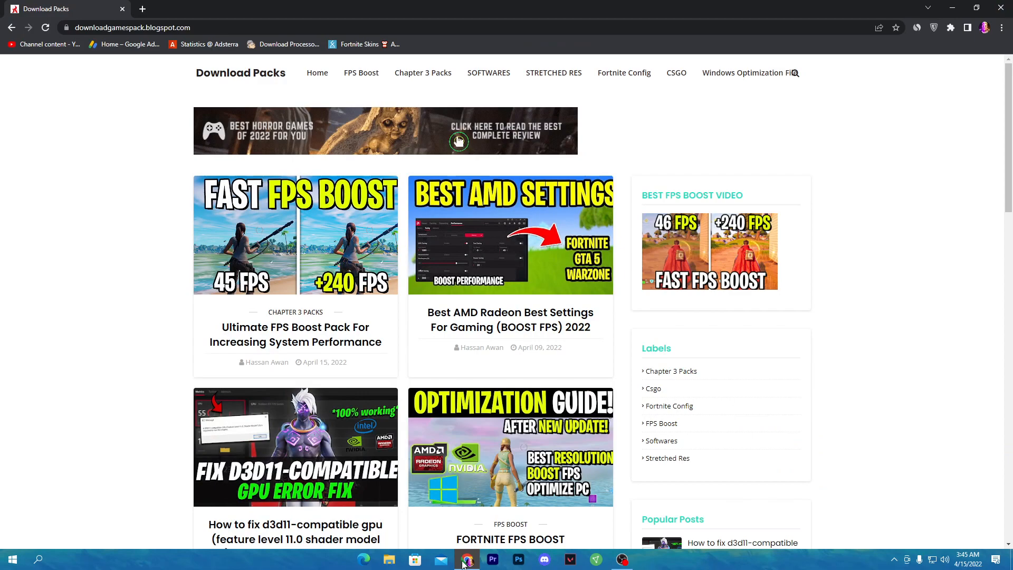
pyautogui.moveTo(294, 207)
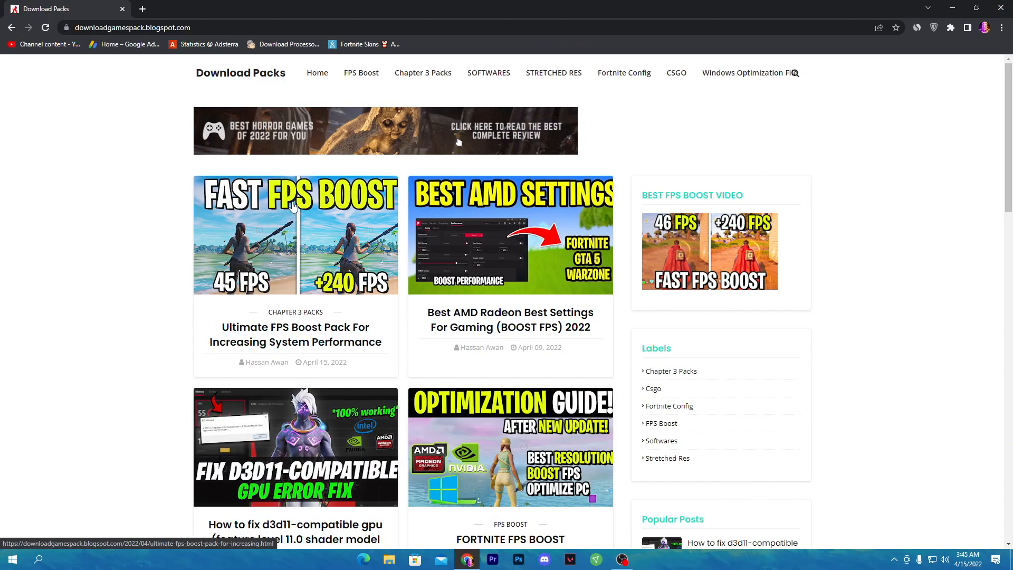
pyautogui.moveTo(276, 333)
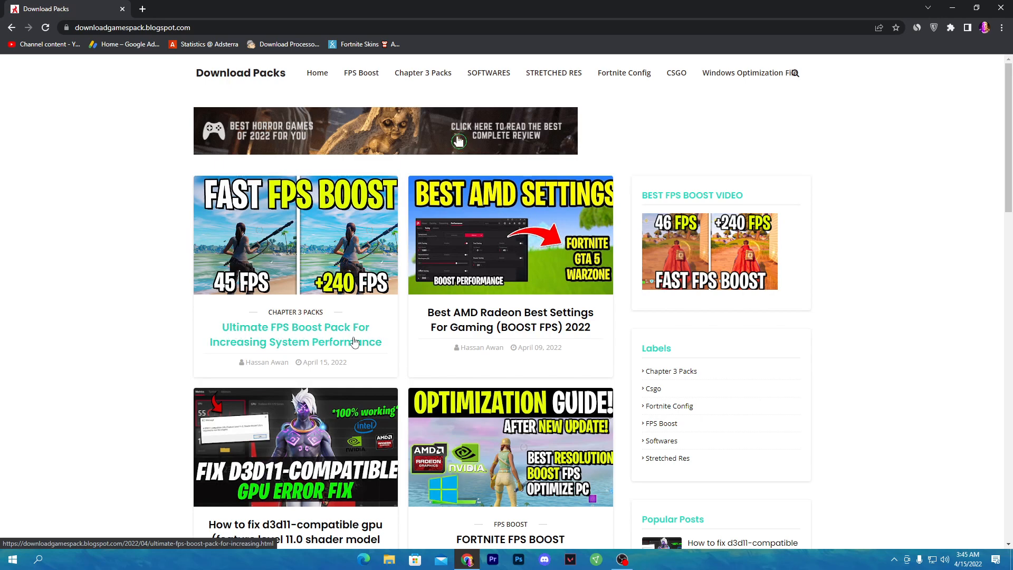
pyautogui.click(295, 334)
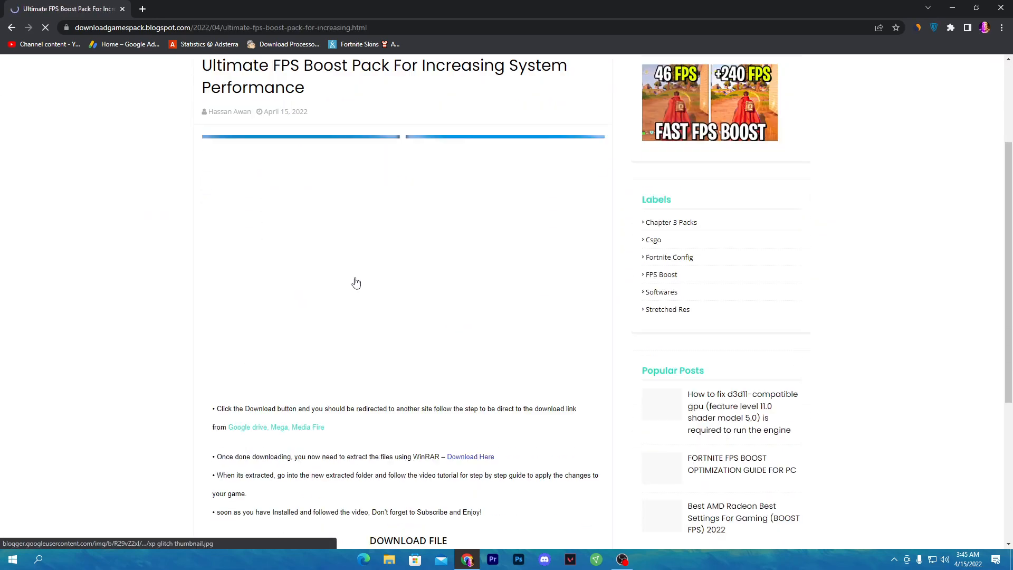
pyautogui.scroll(-3)
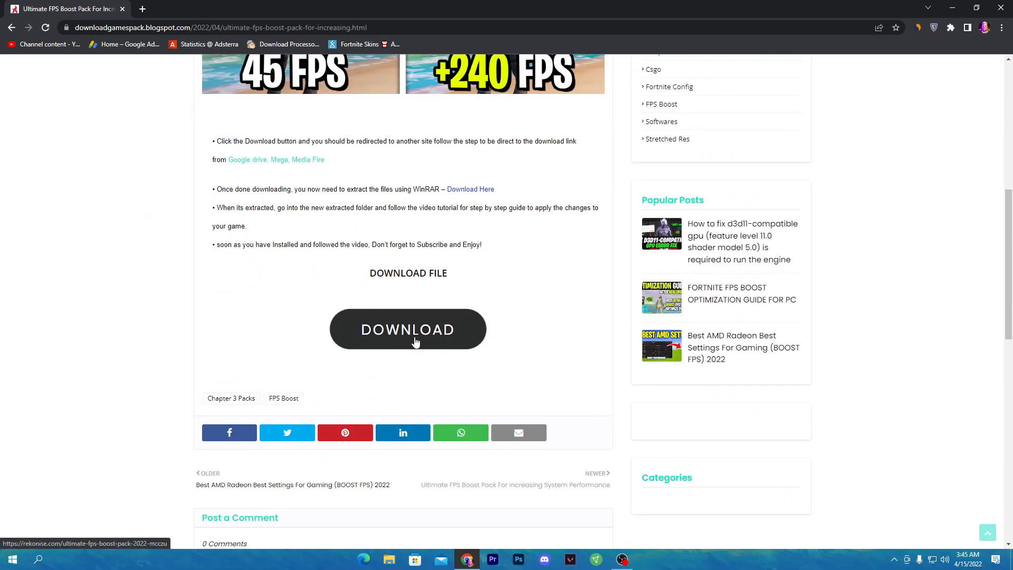
# - Subscribe on YouTube via the Rekonise page, then unlock the pack's download link
pyautogui.click(408, 329)
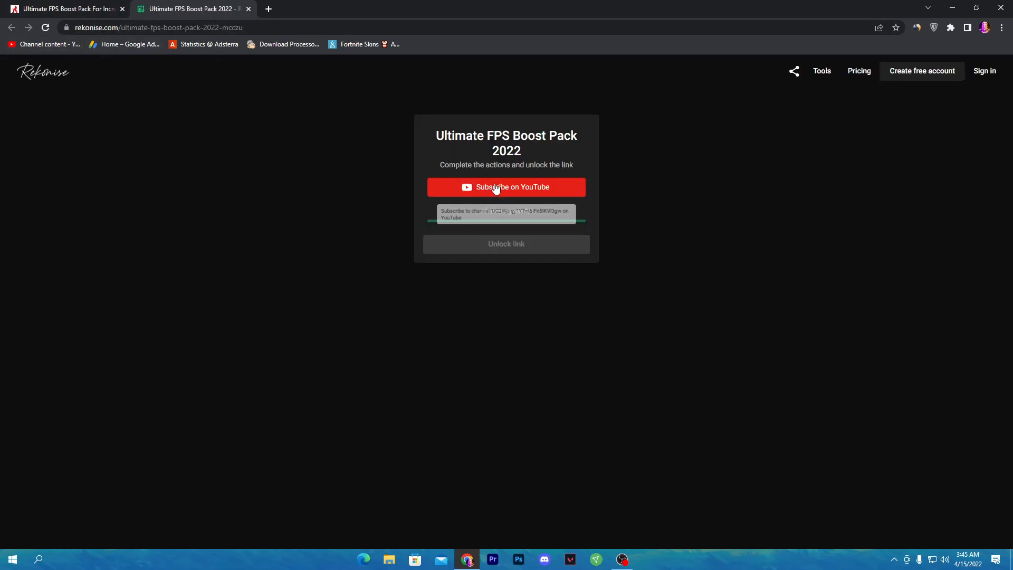
pyautogui.click(506, 187)
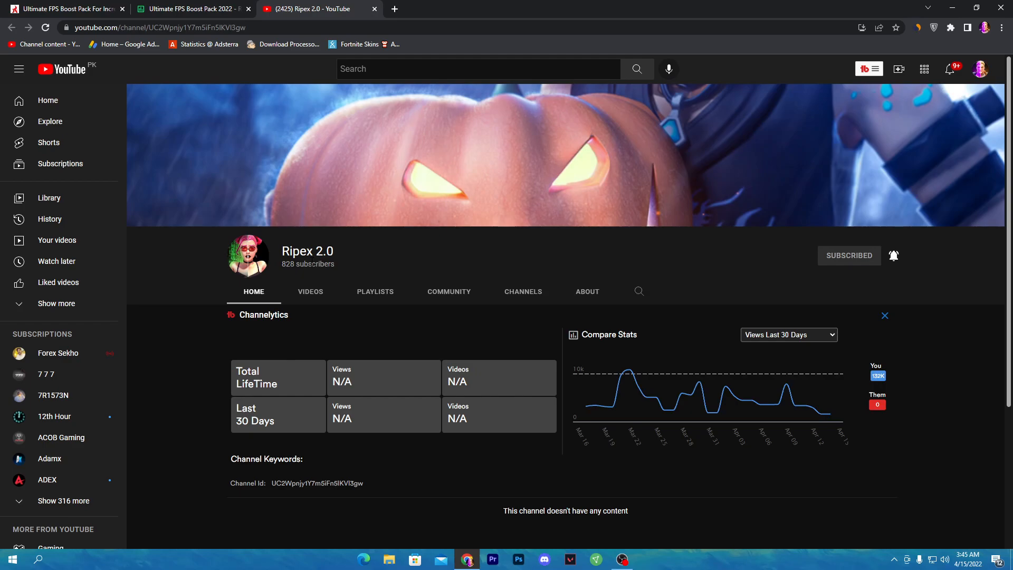
pyautogui.moveTo(908, 268)
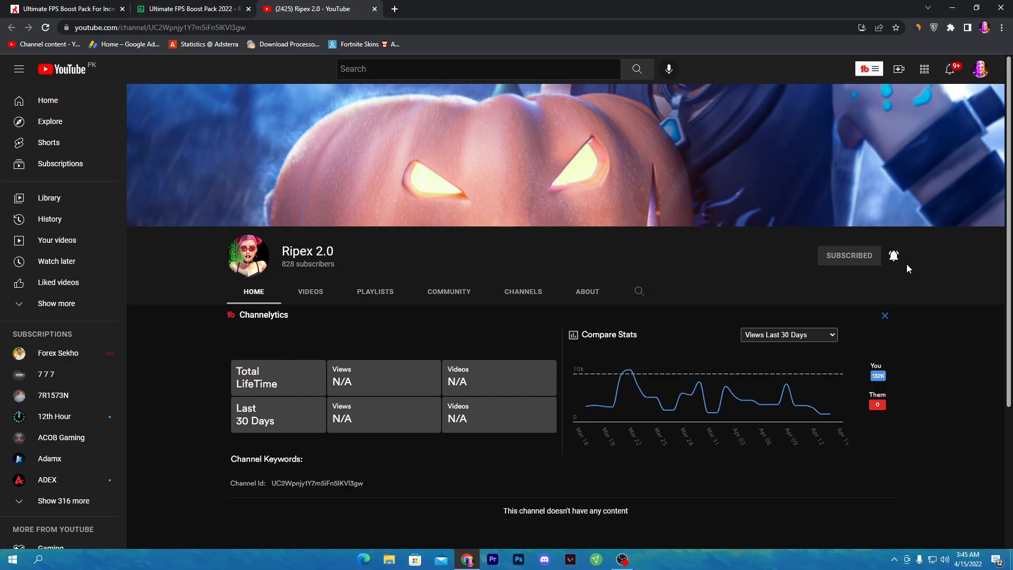
pyautogui.click(191, 8)
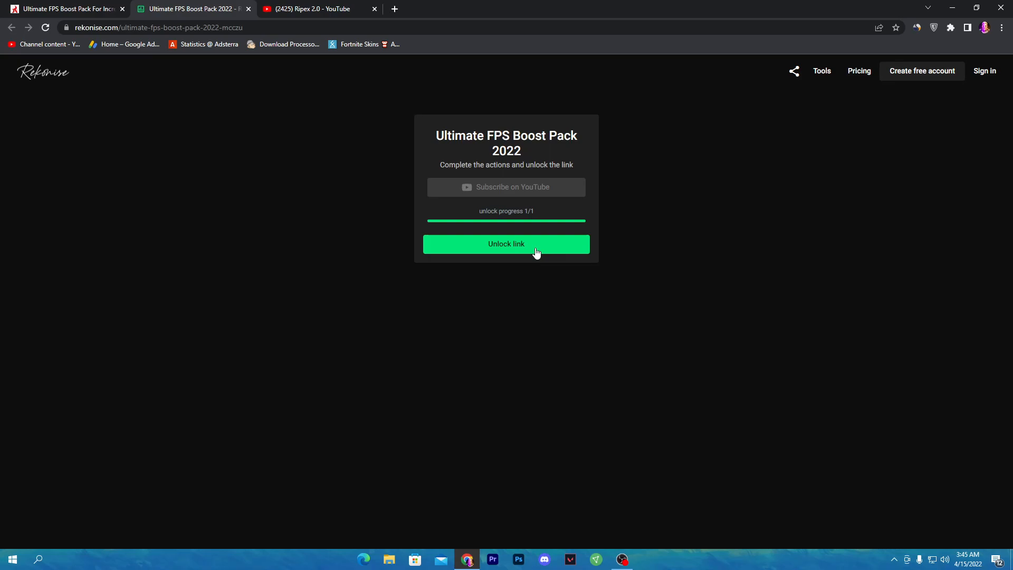
pyautogui.click(507, 244)
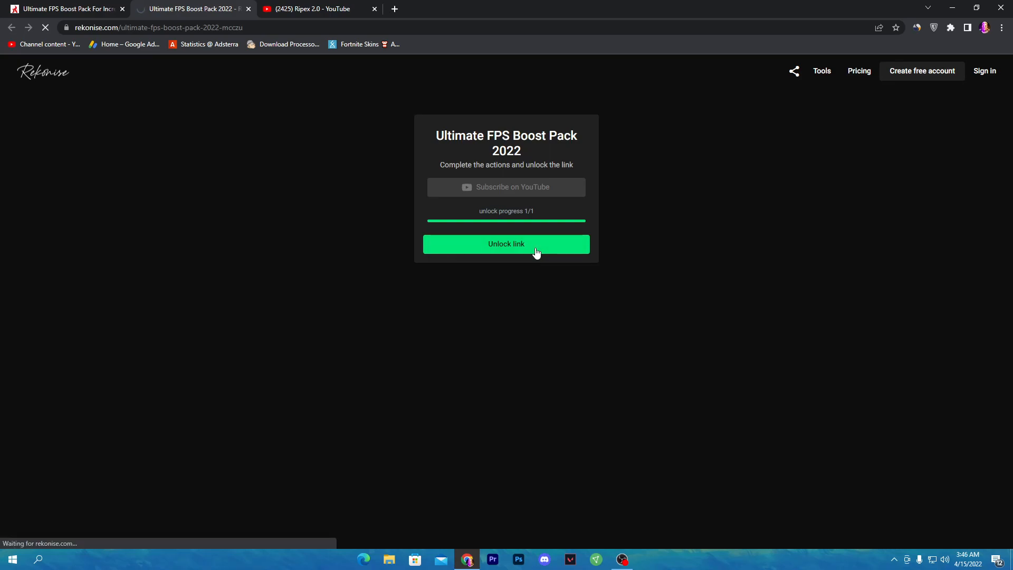
# - Extract Ultimate FPS Boost Pack 2022.rar onto the desktop with Extract Here
pyautogui.click(506, 244)
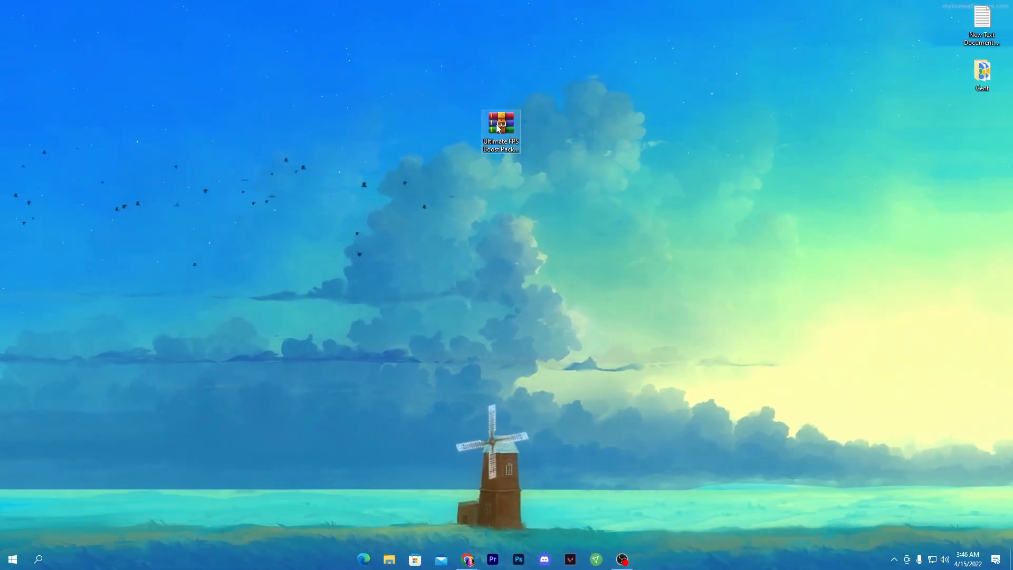
pyautogui.rightClick(501, 127)
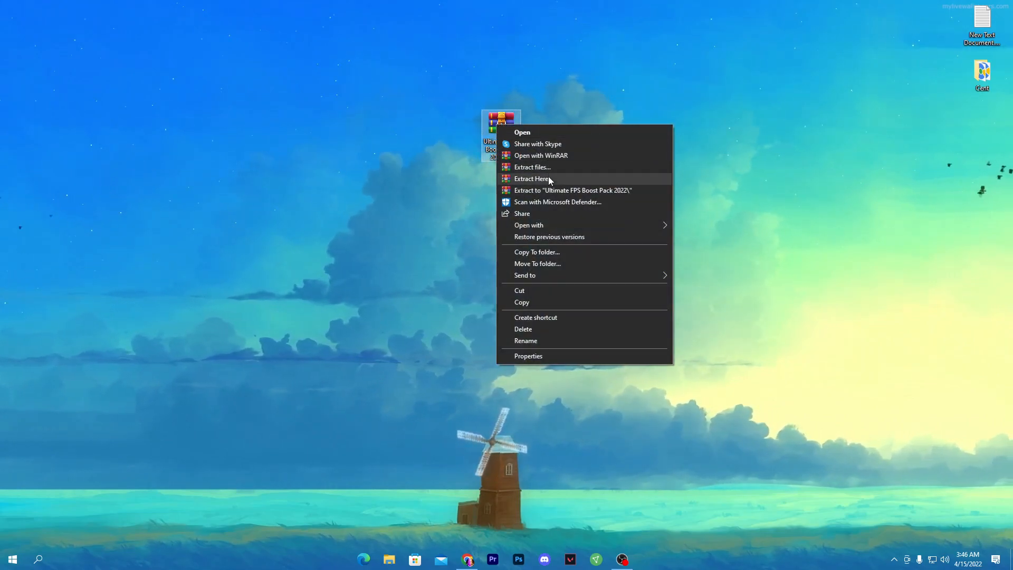
pyautogui.click(532, 178)
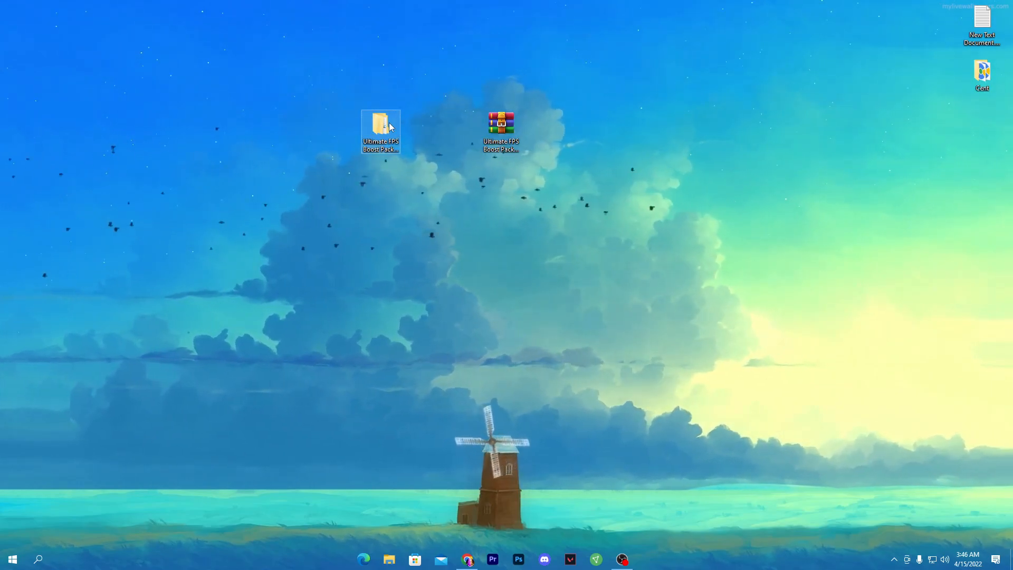
# - Browse into the extracted pack's Windows Optimizer folder and select Optimizer-10.7.exe
pyautogui.doubleClick(380, 129)
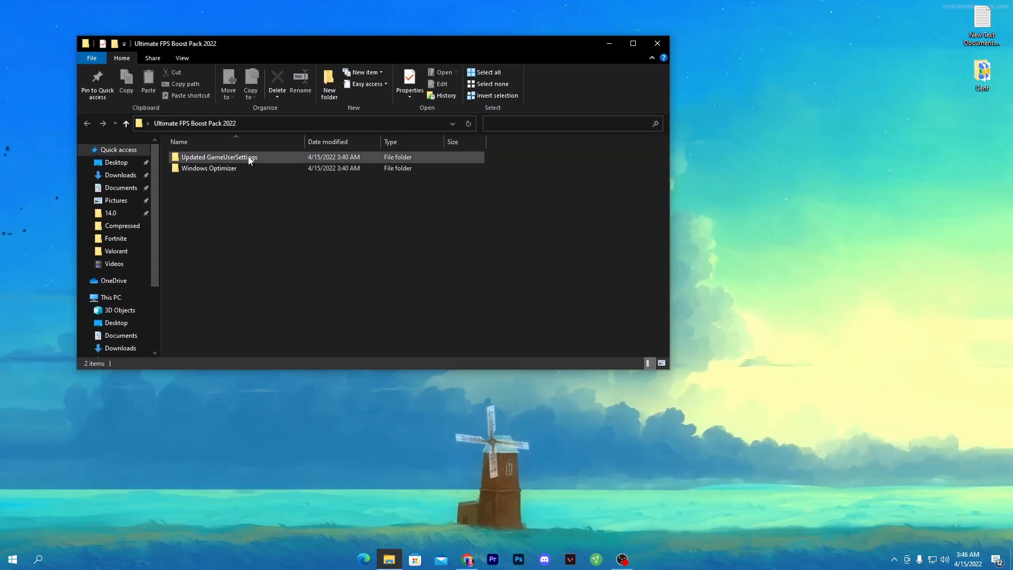
pyautogui.moveTo(213, 164)
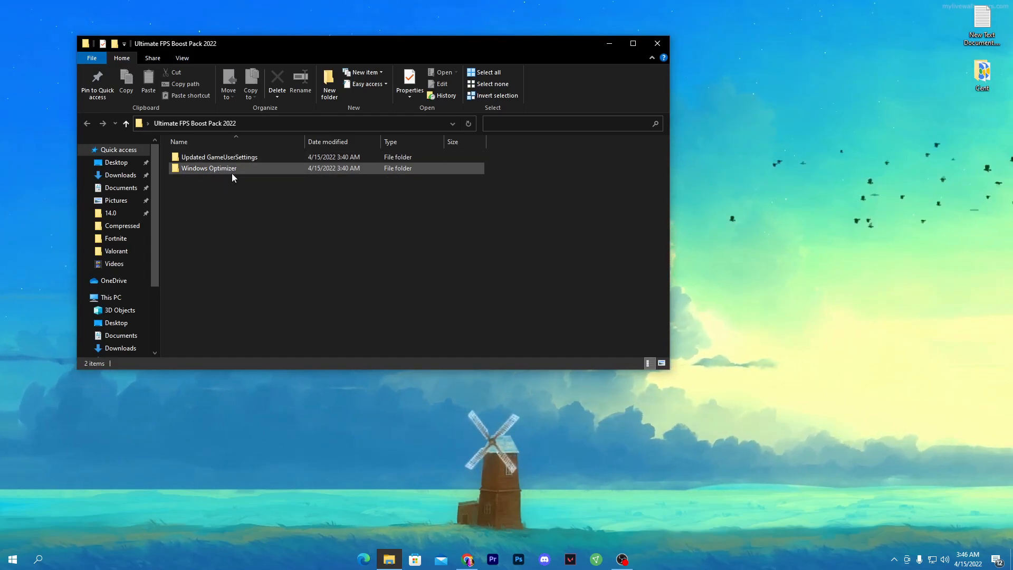
pyautogui.moveTo(209, 168)
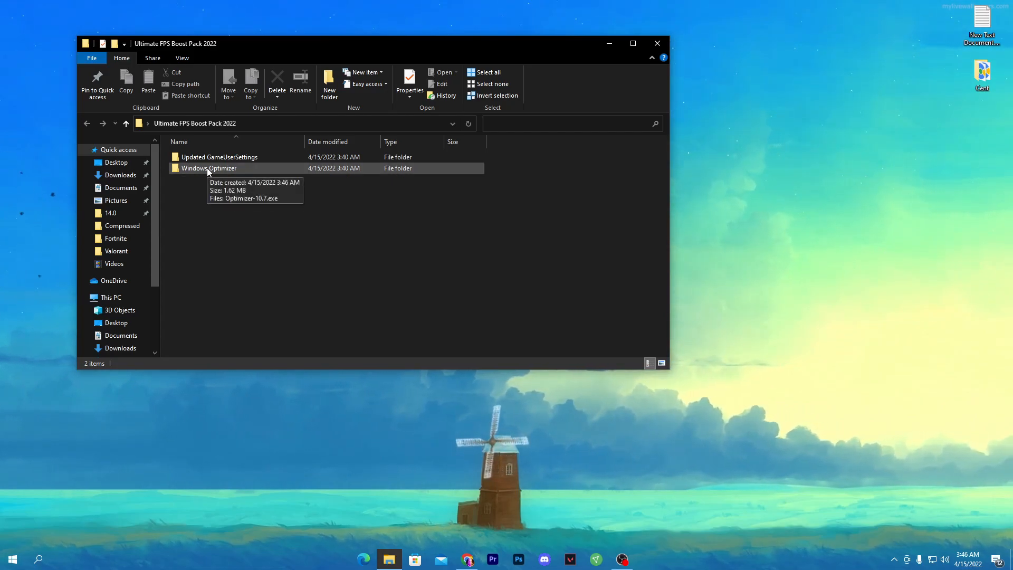
pyautogui.doubleClick(208, 167)
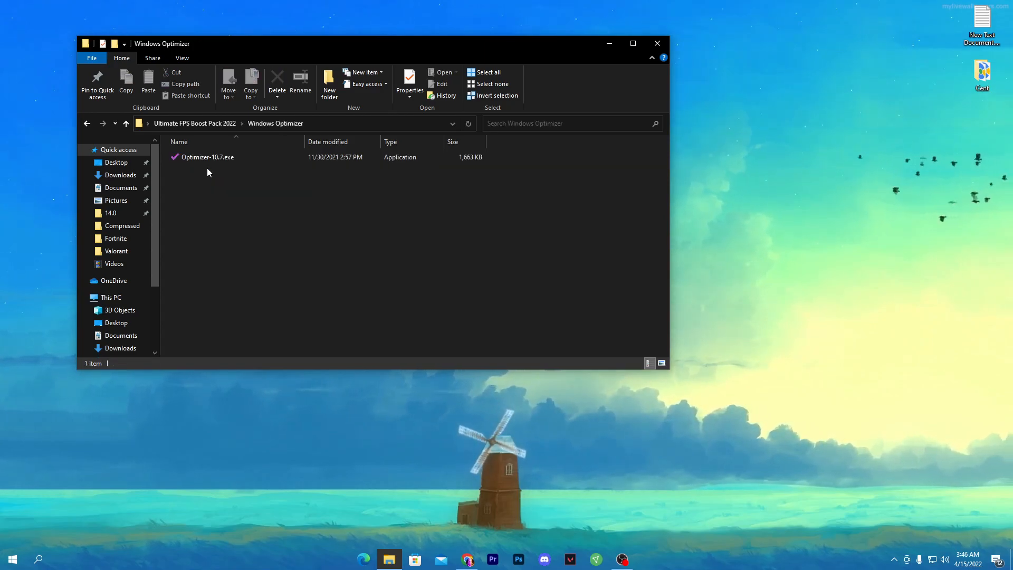
pyautogui.click(207, 157)
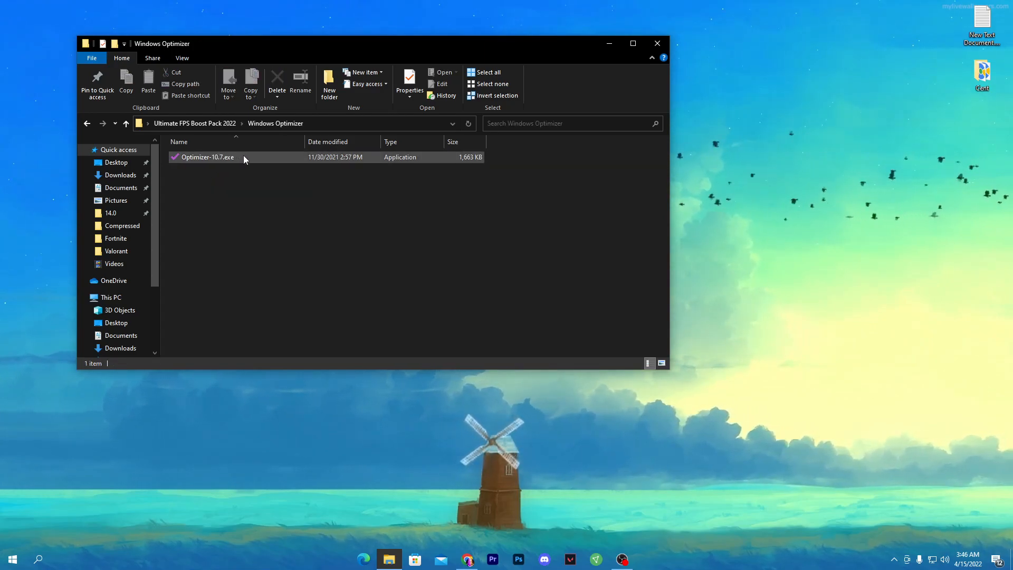
pyautogui.click(206, 158)
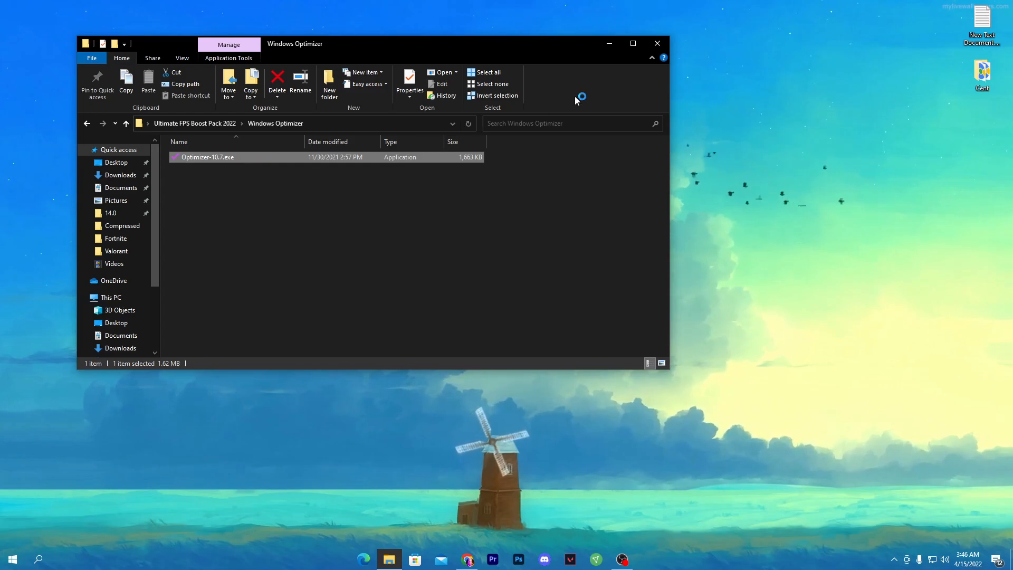
# - Launch Optimizer-10.7.exe so Optimizer opens on its Universal tab
pyautogui.doubleClick(207, 157)
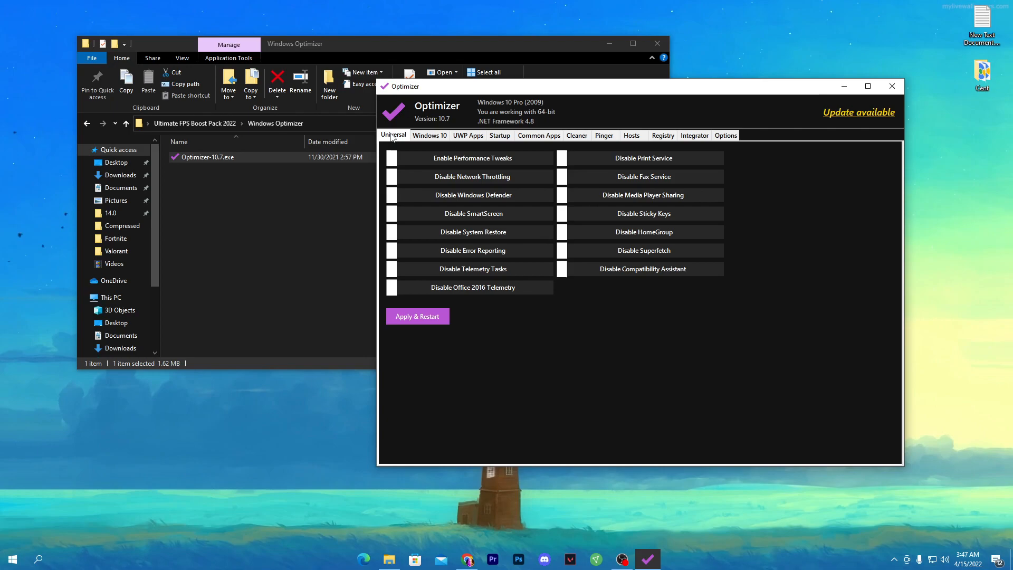
pyautogui.moveTo(406, 153)
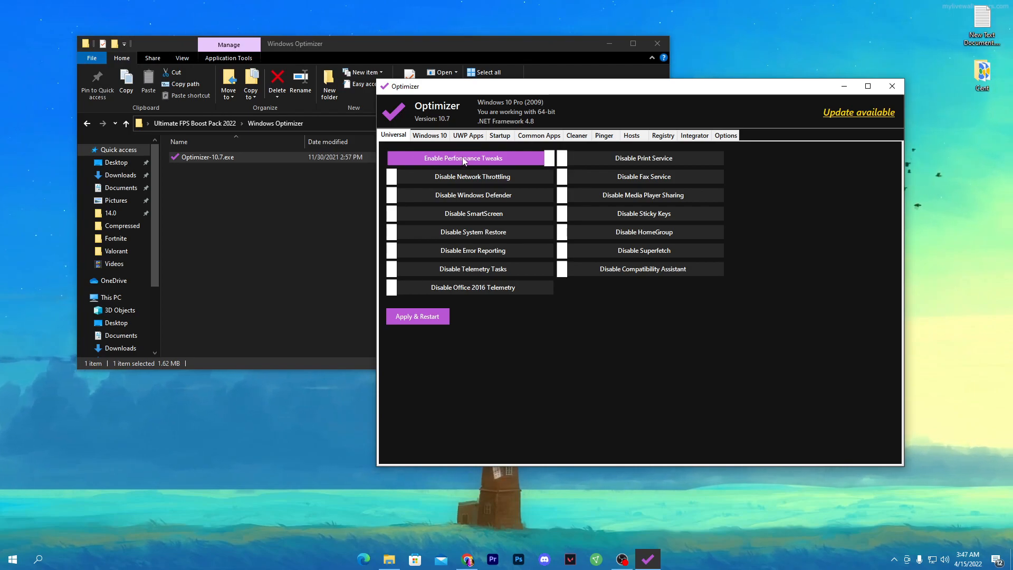
pyautogui.moveTo(506, 165)
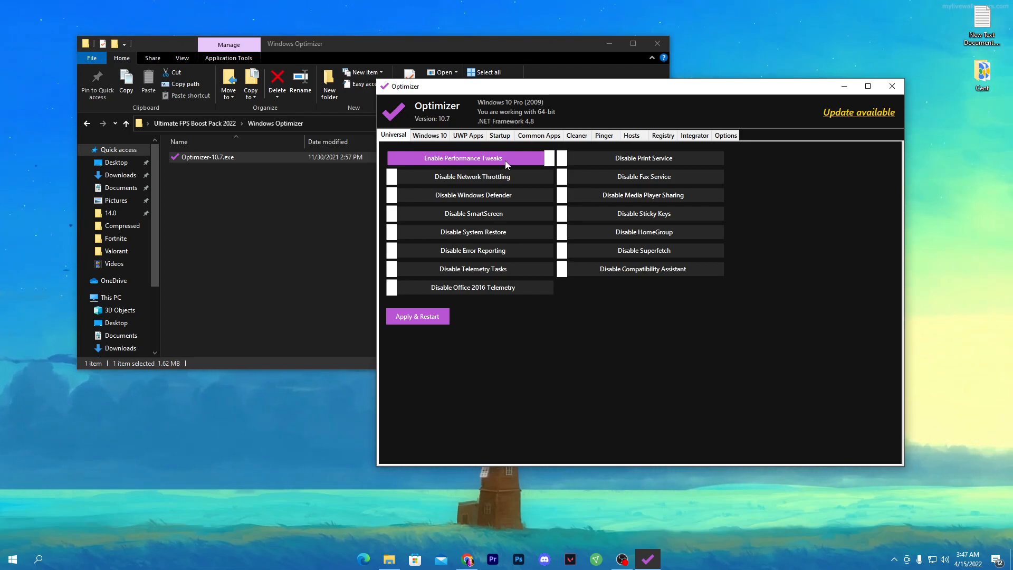
pyautogui.moveTo(472, 177)
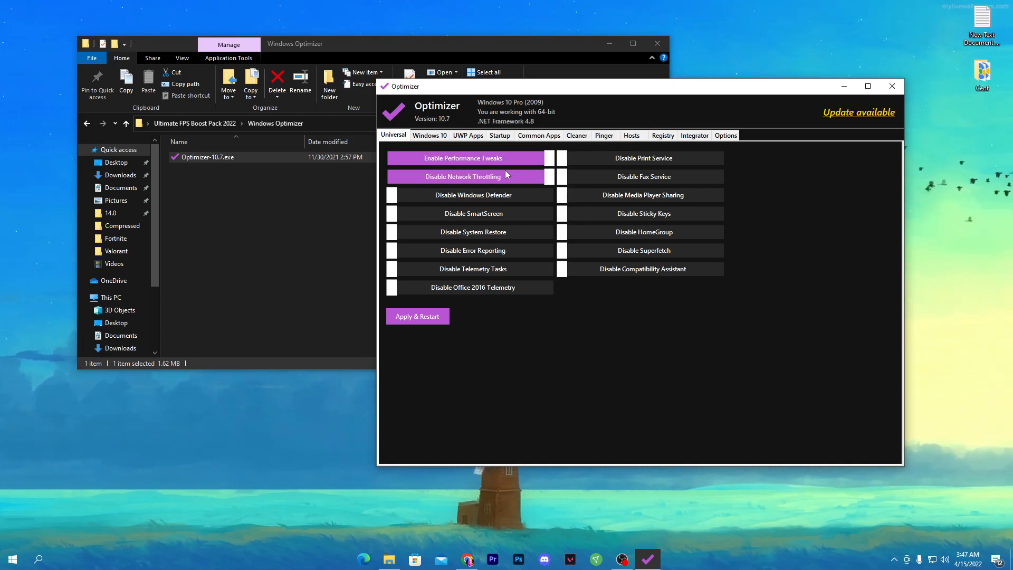
pyautogui.moveTo(473, 195)
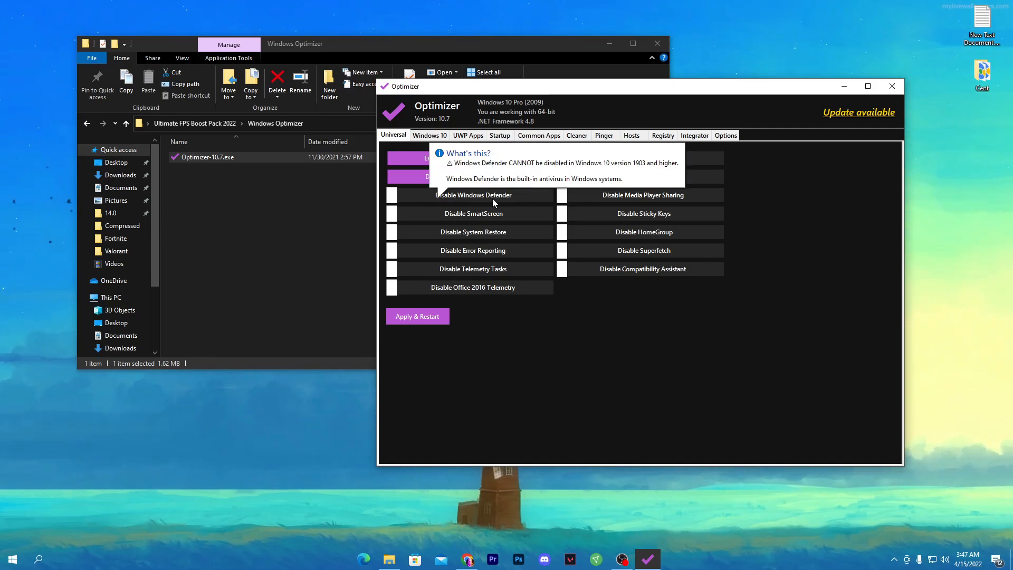
pyautogui.moveTo(479, 213)
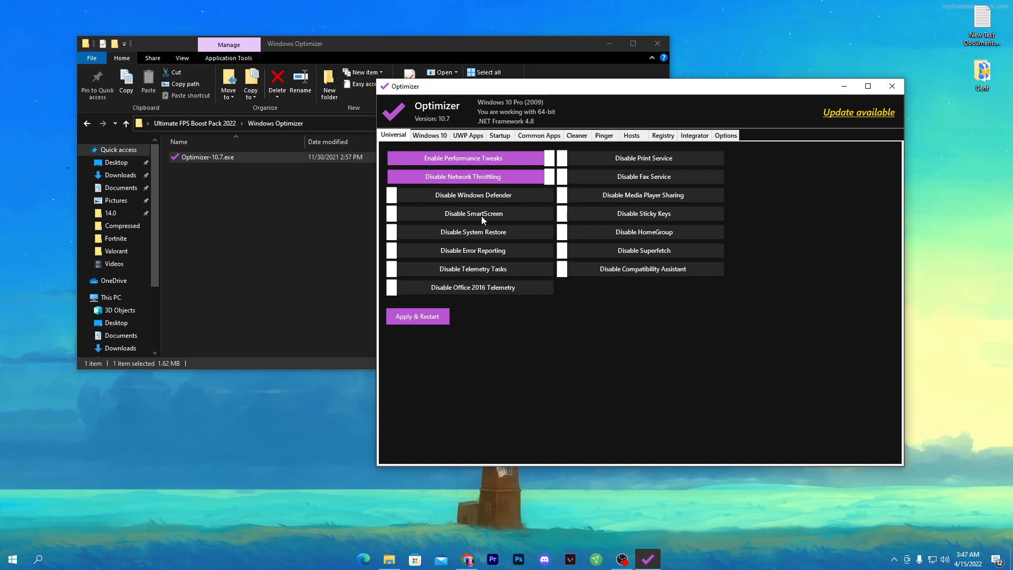
pyautogui.moveTo(482, 239)
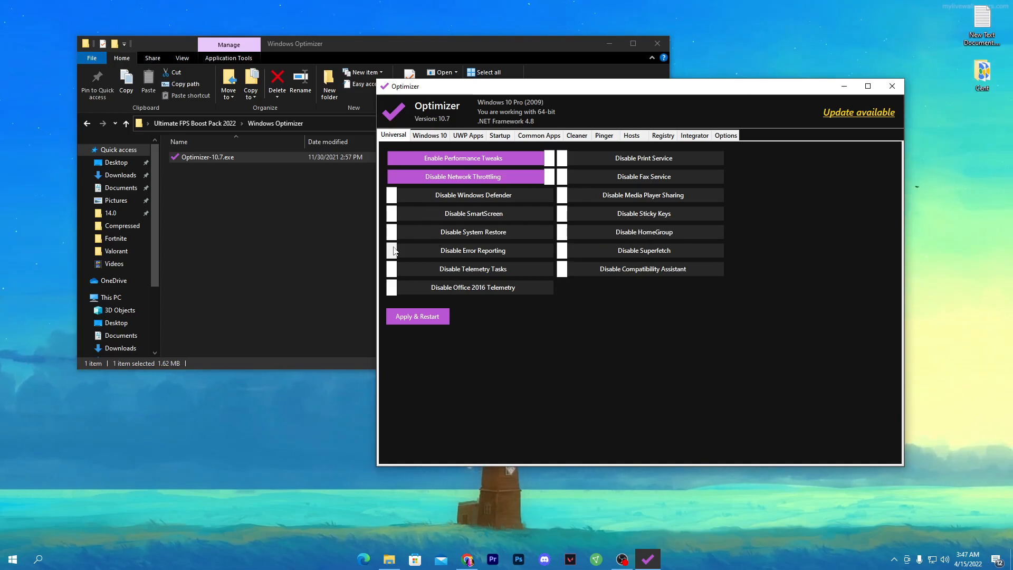
# - Toggle on the telemetry, Office 2016 telemetry, print/fax and other service-disabling tweaks
pyautogui.click(473, 251)
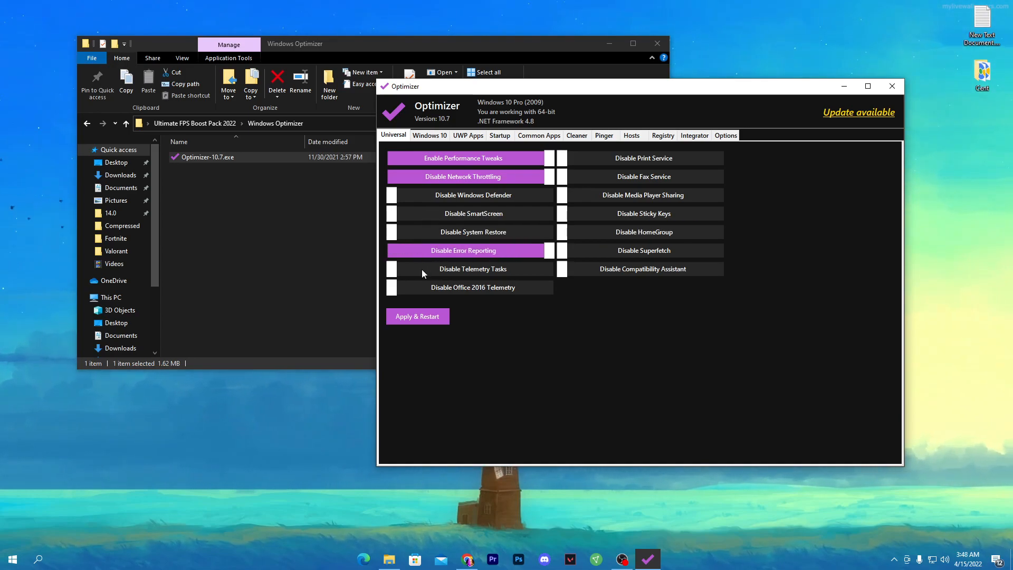
pyautogui.moveTo(432, 272)
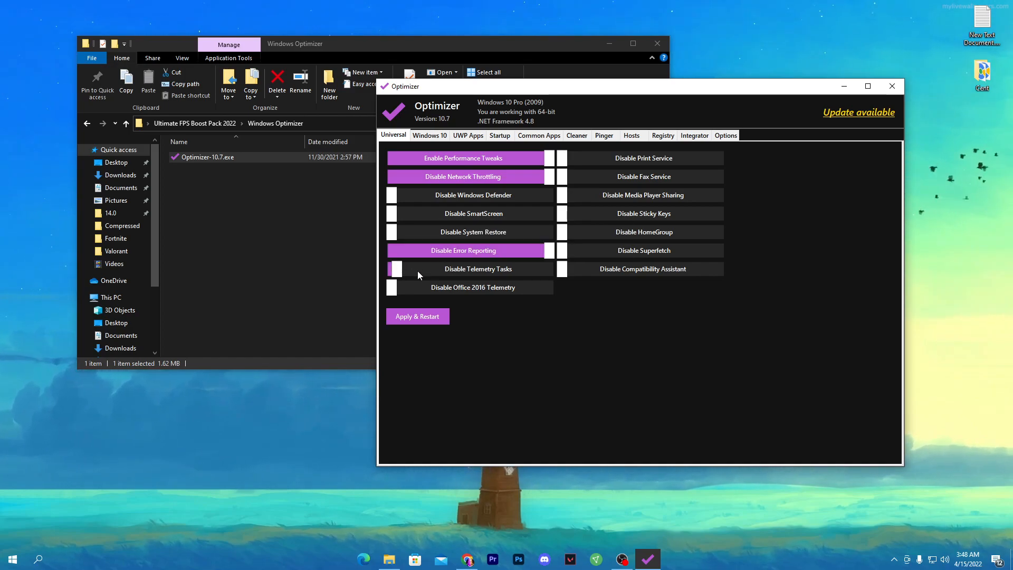
pyautogui.click(462, 268)
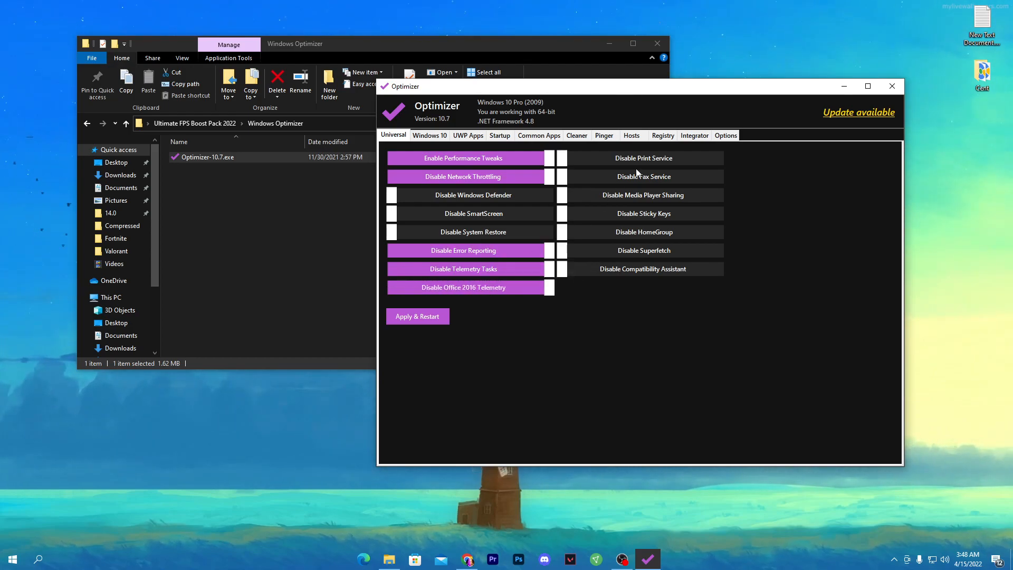
pyautogui.click(561, 158)
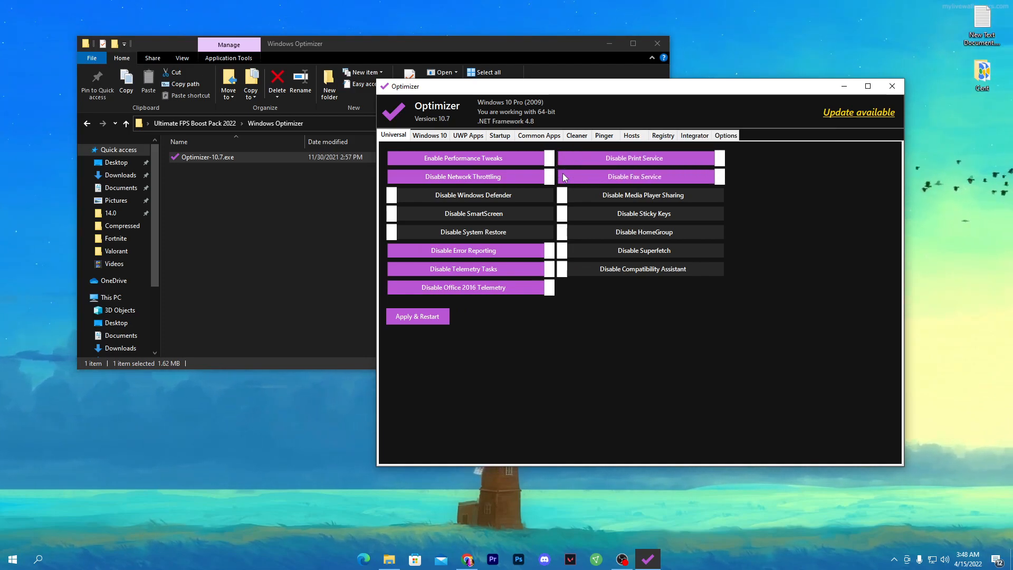
pyautogui.click(642, 195)
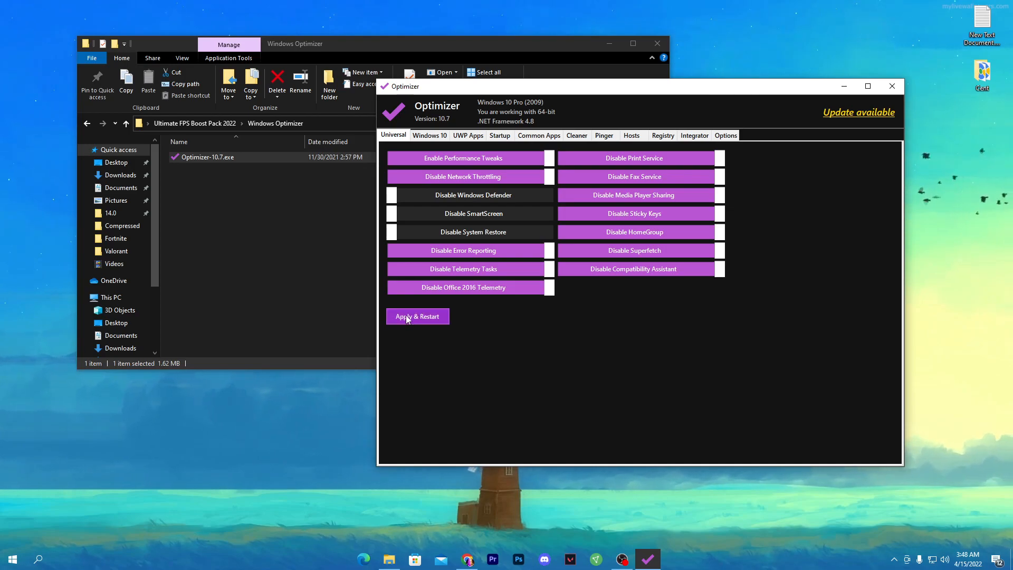
# - Apply the Optimizer tweaks and confirm Yes to restart the PC
pyautogui.click(417, 316)
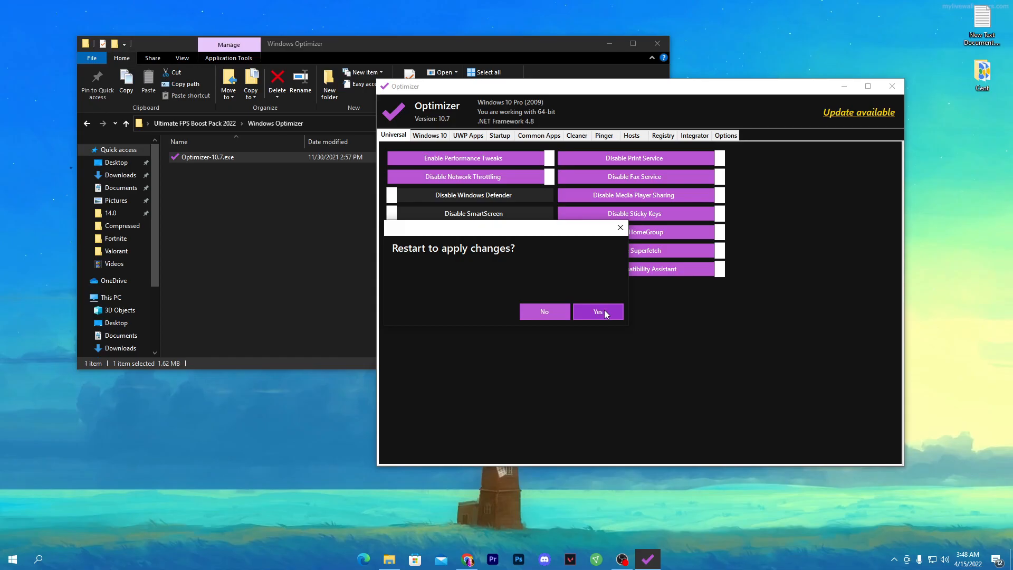
pyautogui.click(597, 312)
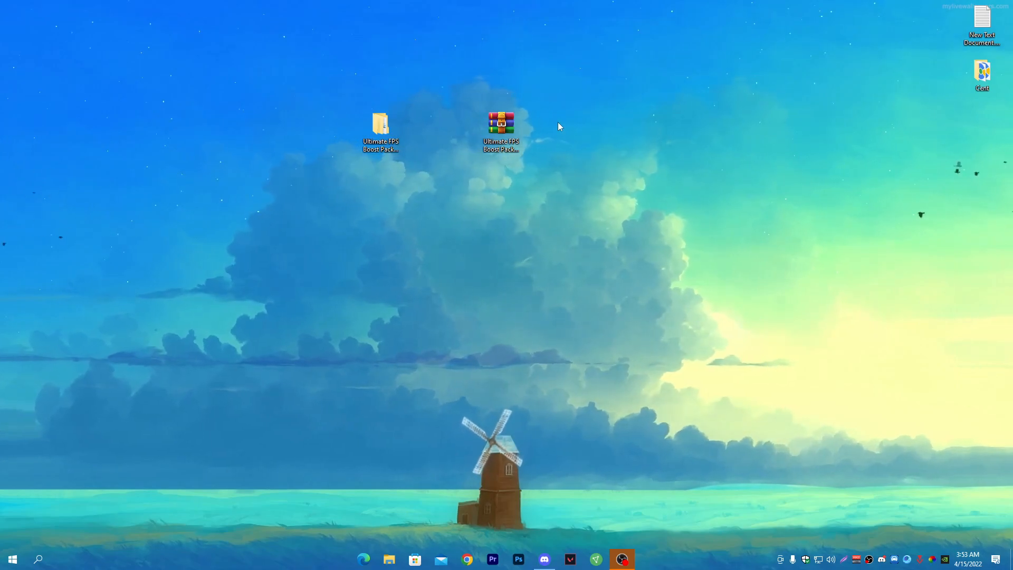
# - Copy GameUserSettings.ini from the pack's Updated GameUserSettings folder
pyautogui.doubleClick(380, 123)
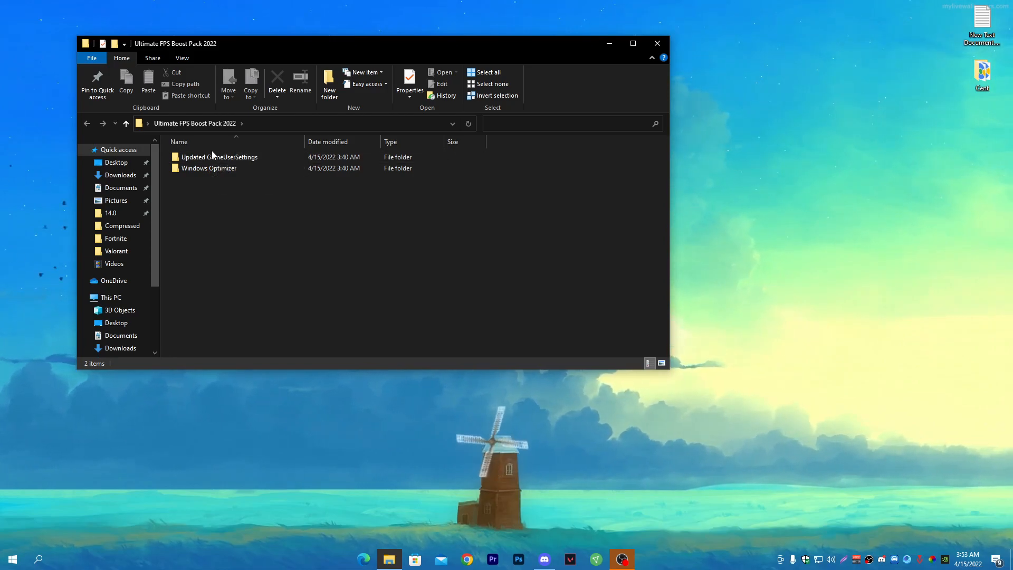
pyautogui.click(220, 157)
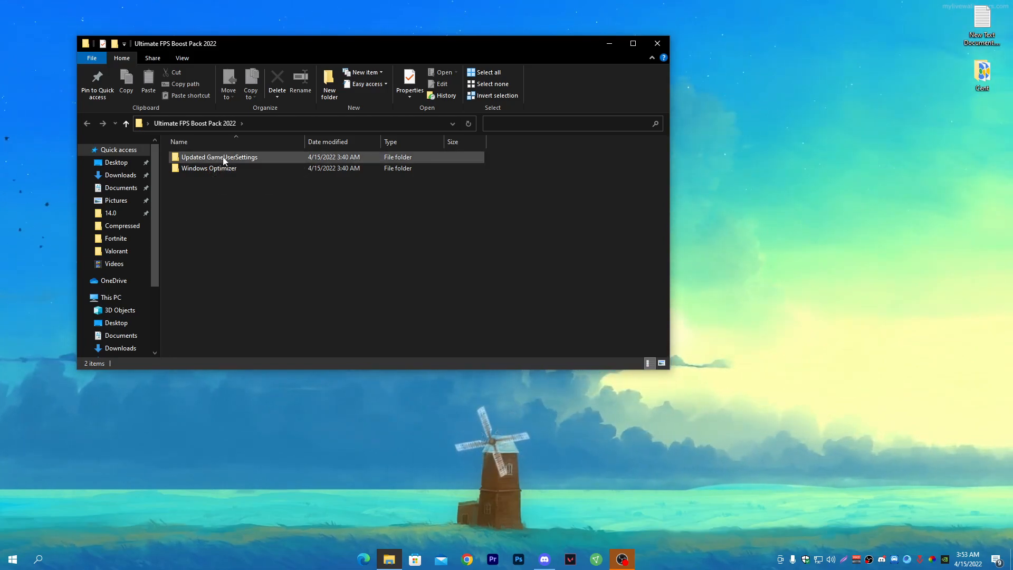
pyautogui.doubleClick(219, 157)
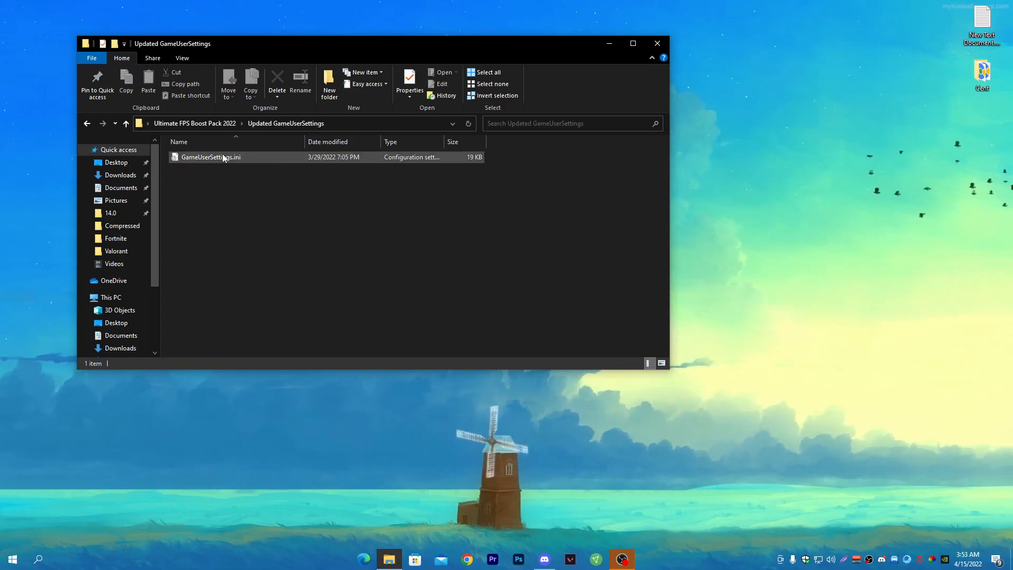
pyautogui.click(211, 157)
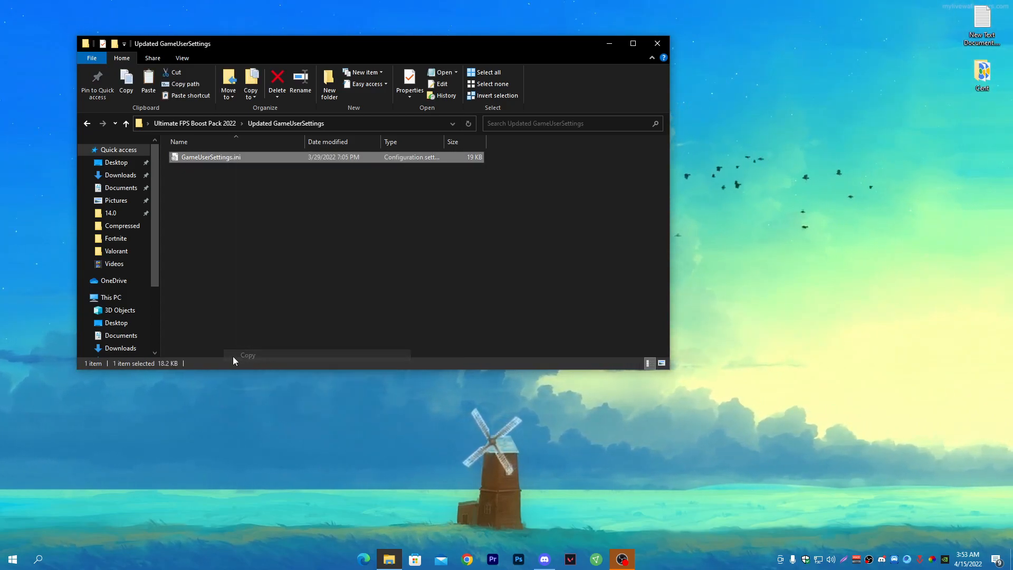
pyautogui.click(657, 43)
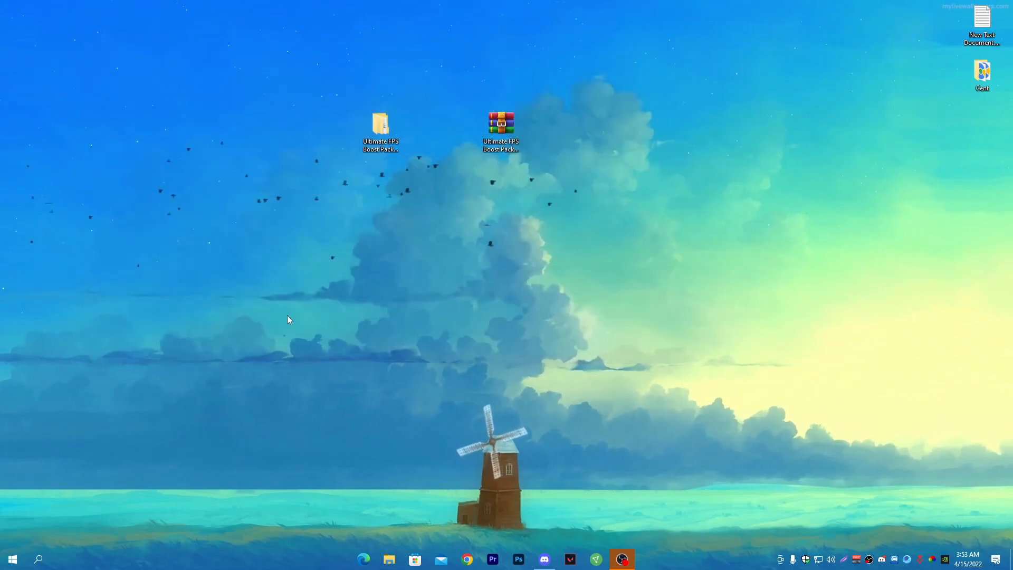
# - Paste GameUserSettings.ini into Fortnite's WindowsClient config folder, replacing the existing file
pyautogui.click(37, 559)
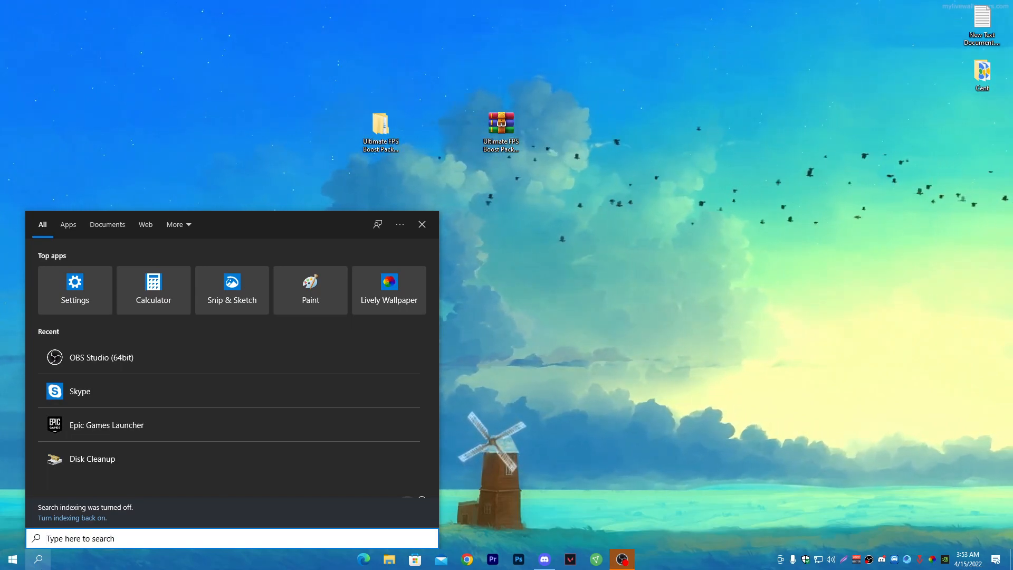
pyautogui.write('run')
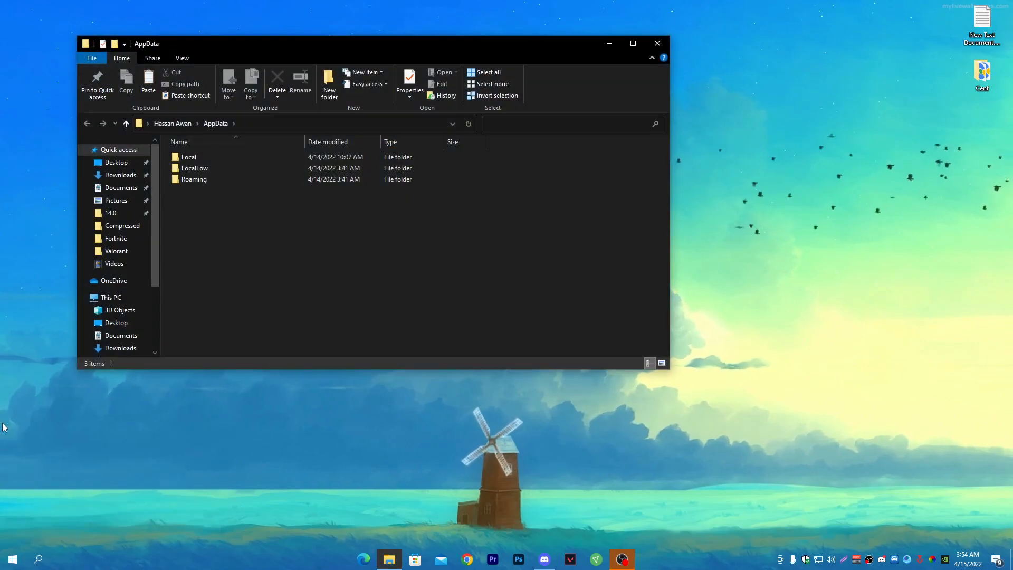
pyautogui.doubleClick(188, 157)
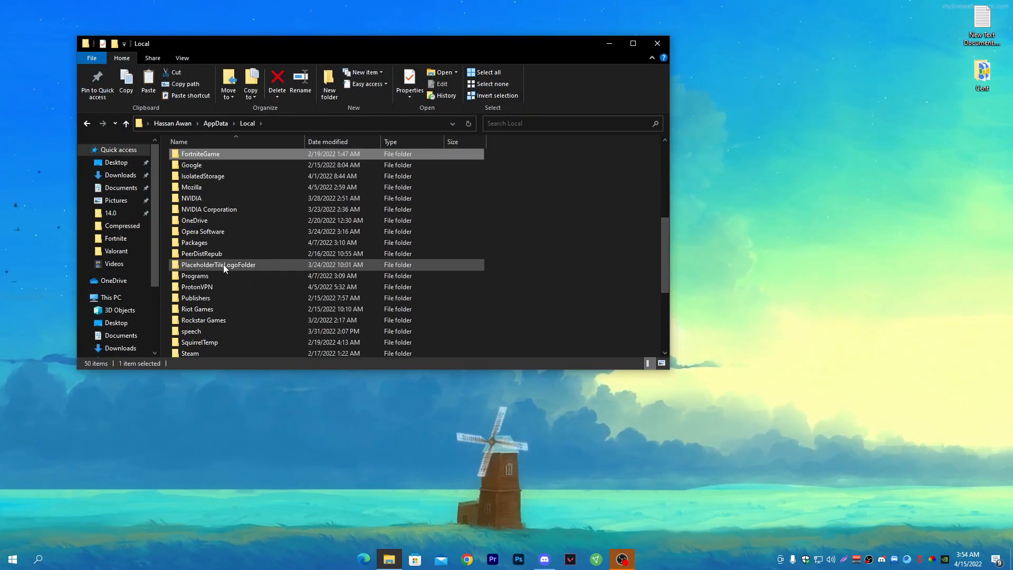
pyautogui.doubleClick(200, 153)
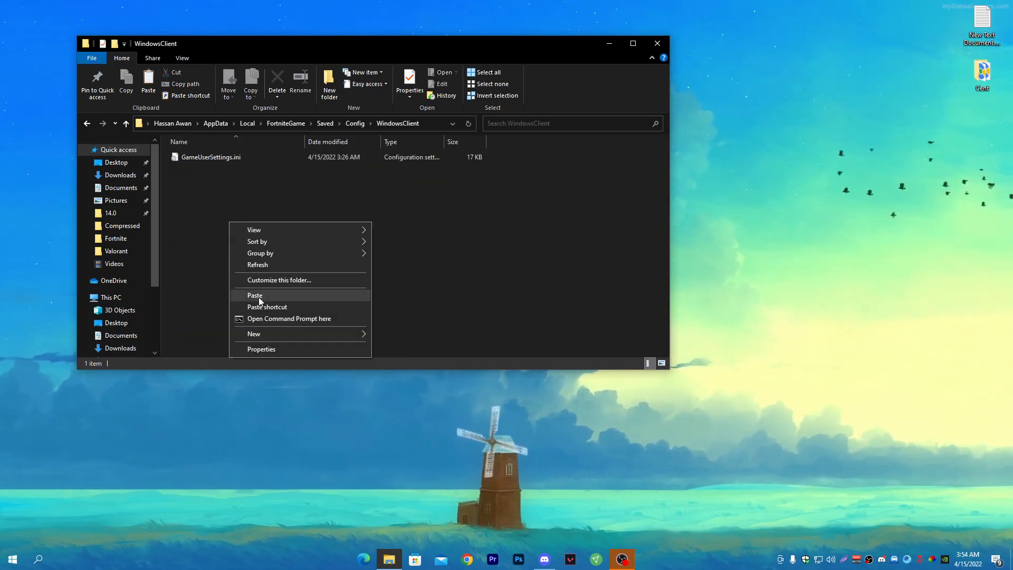
pyautogui.click(254, 295)
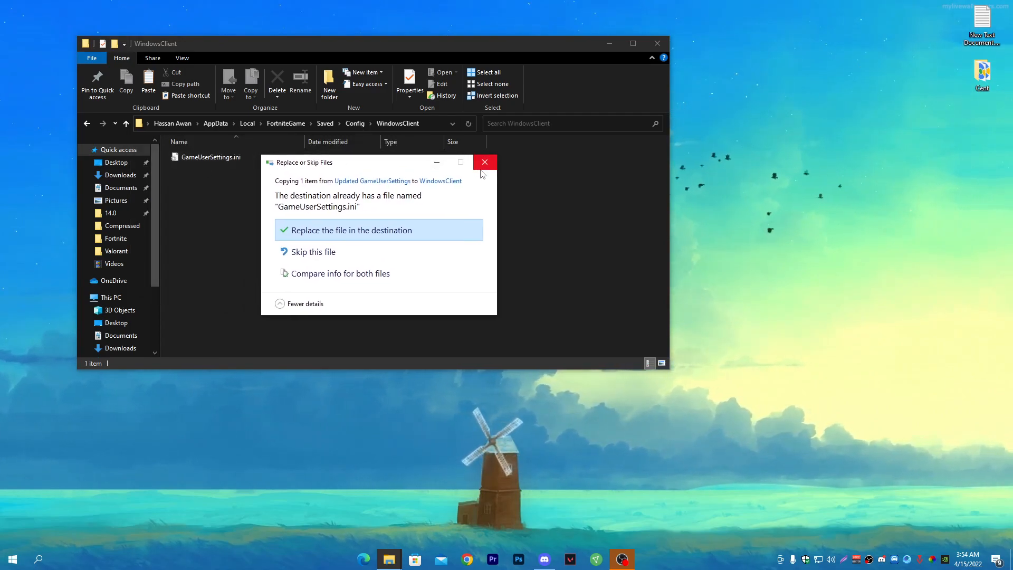
pyautogui.click(350, 230)
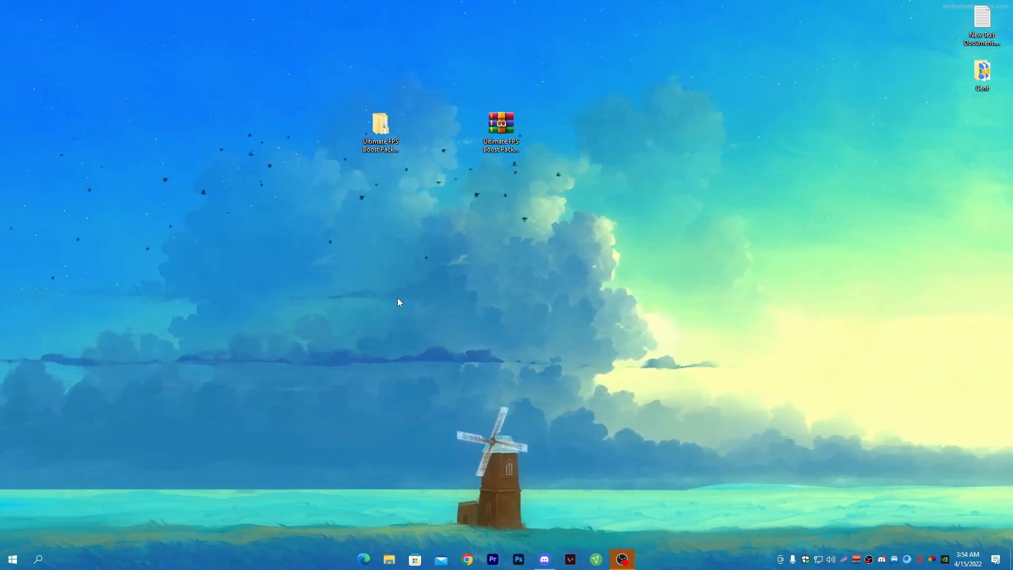
pyautogui.moveTo(55, 554)
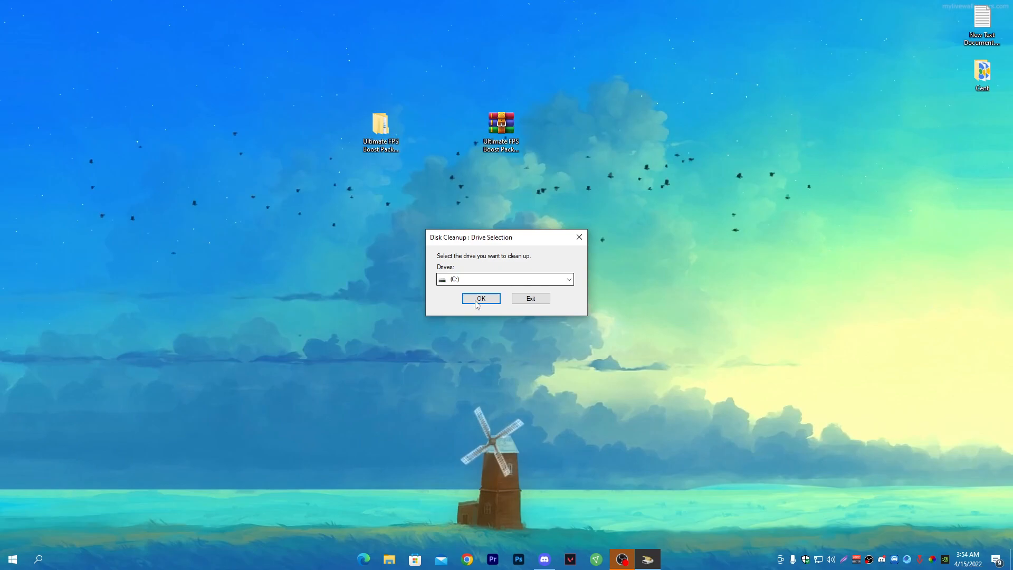
# - Clean drive C: with Temporary files and another category ticked, confirming permanent deletion
pyautogui.click(480, 297)
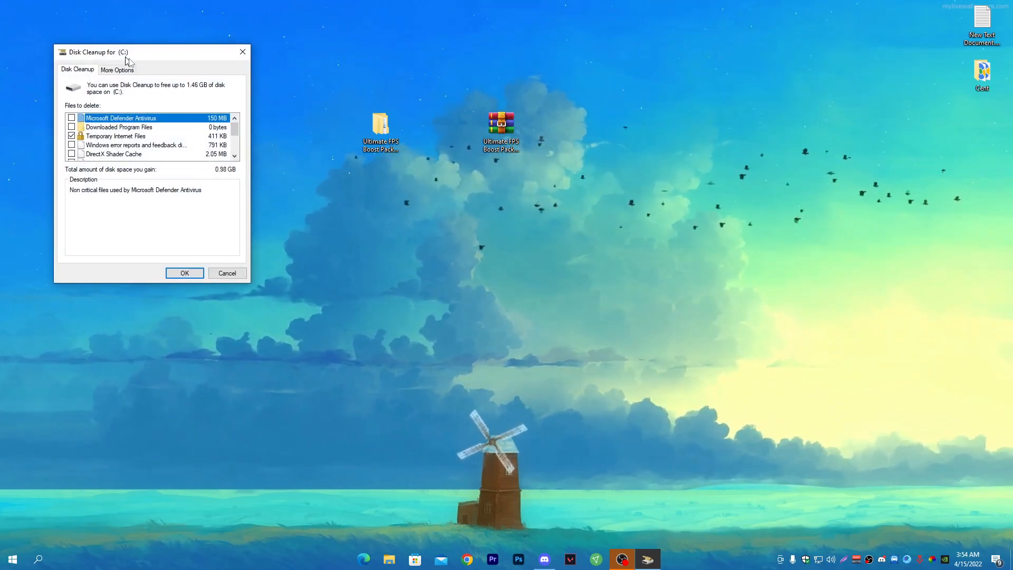
pyautogui.moveTo(98, 52); pyautogui.dragTo(429, 154)
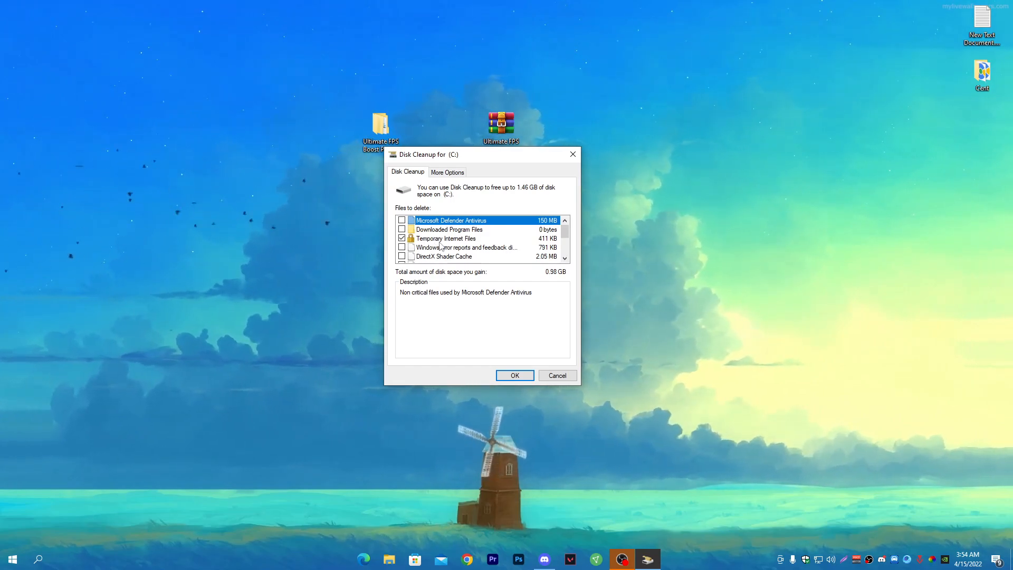
pyautogui.scroll(-3)
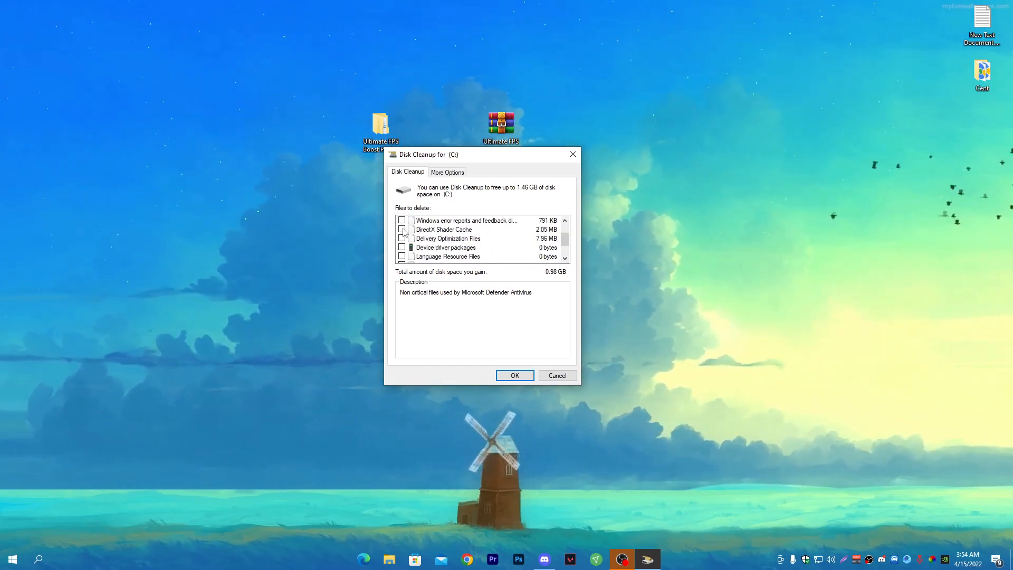
pyautogui.click(402, 230)
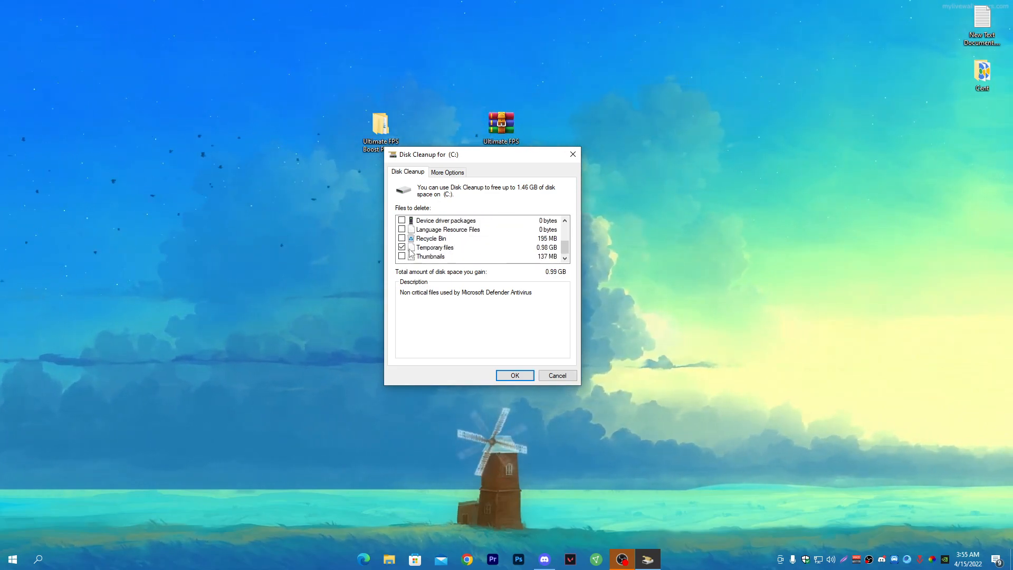
pyautogui.click(514, 375)
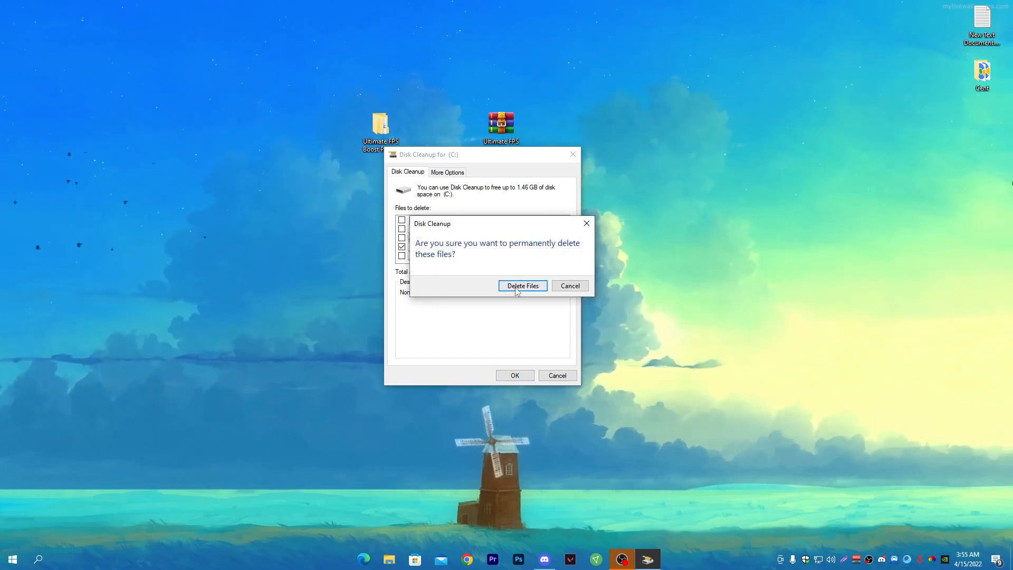
pyautogui.click(522, 286)
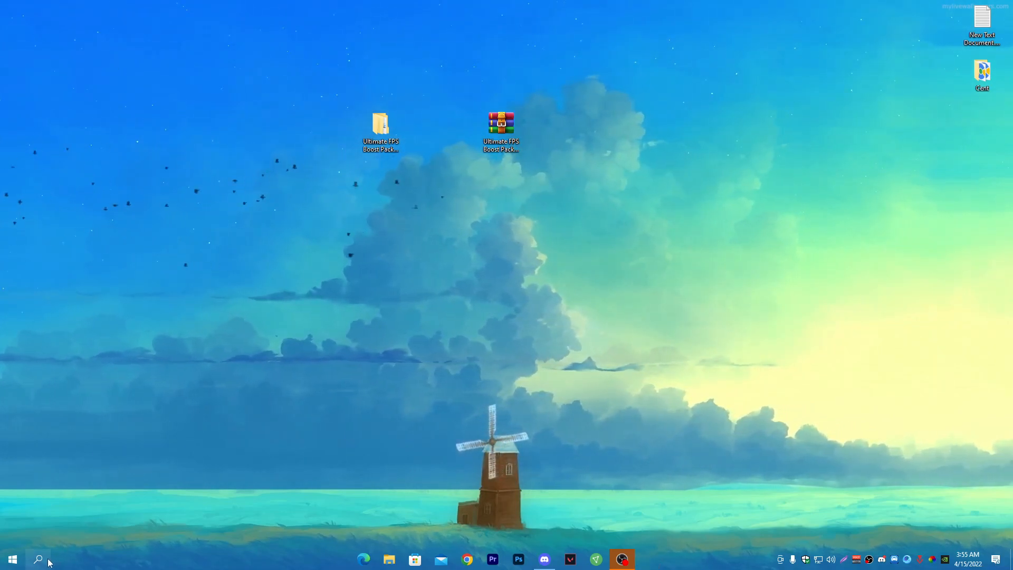
# - Launch Run from Windows search and enter %temp to open the Temp folder
pyautogui.click(38, 559)
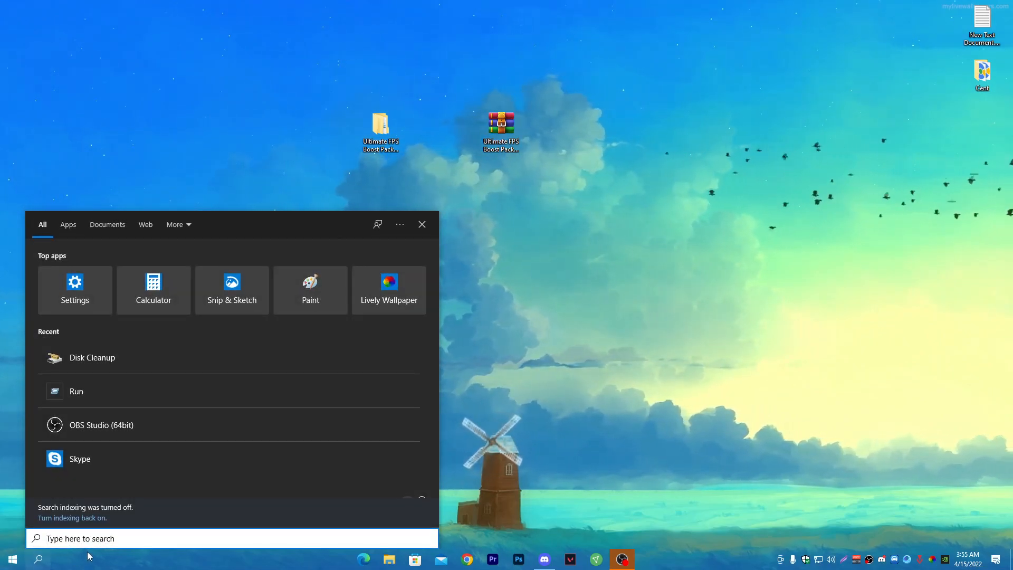
pyautogui.click(76, 391)
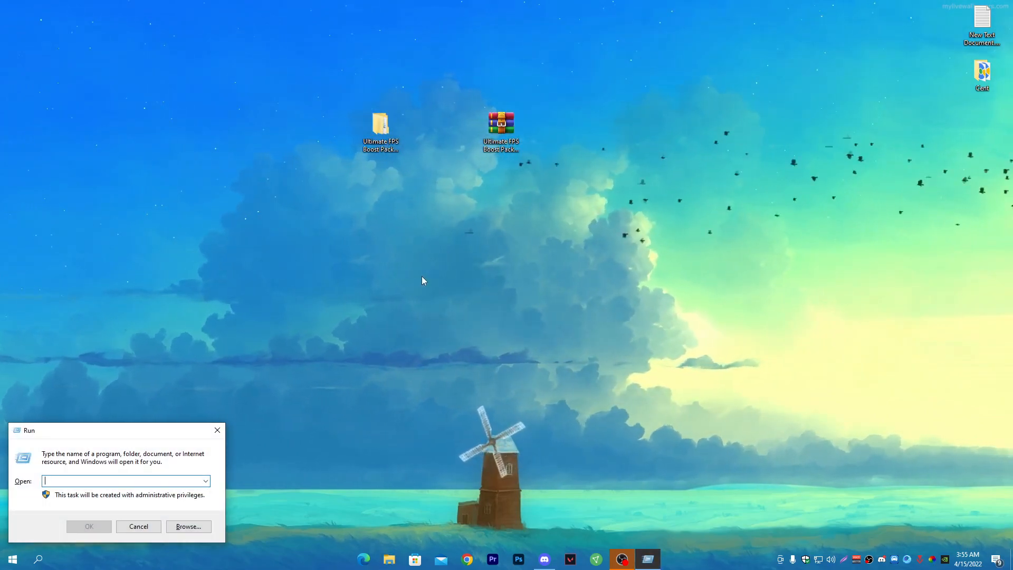
pyautogui.write('%temp')
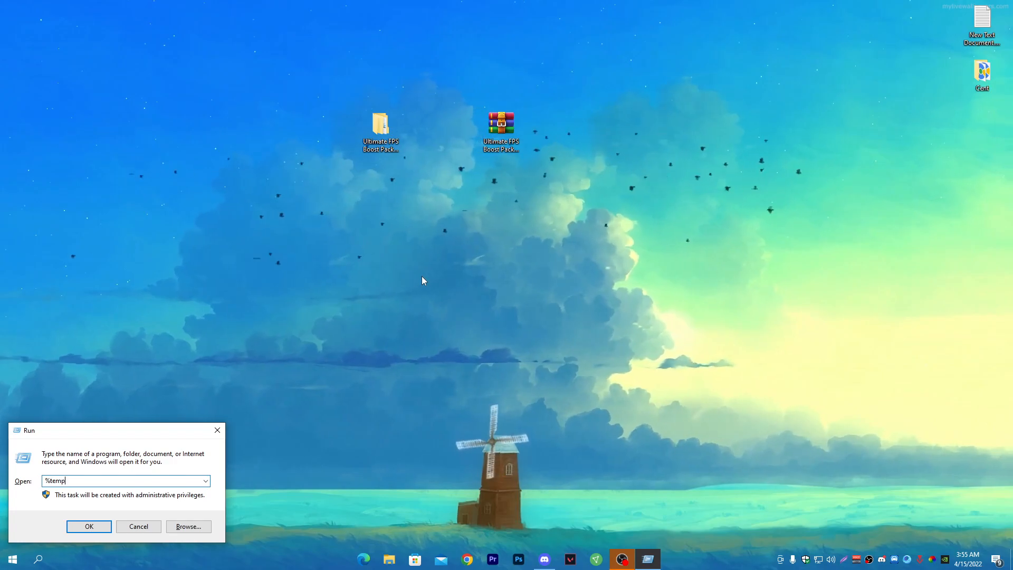
pyautogui.click(88, 527)
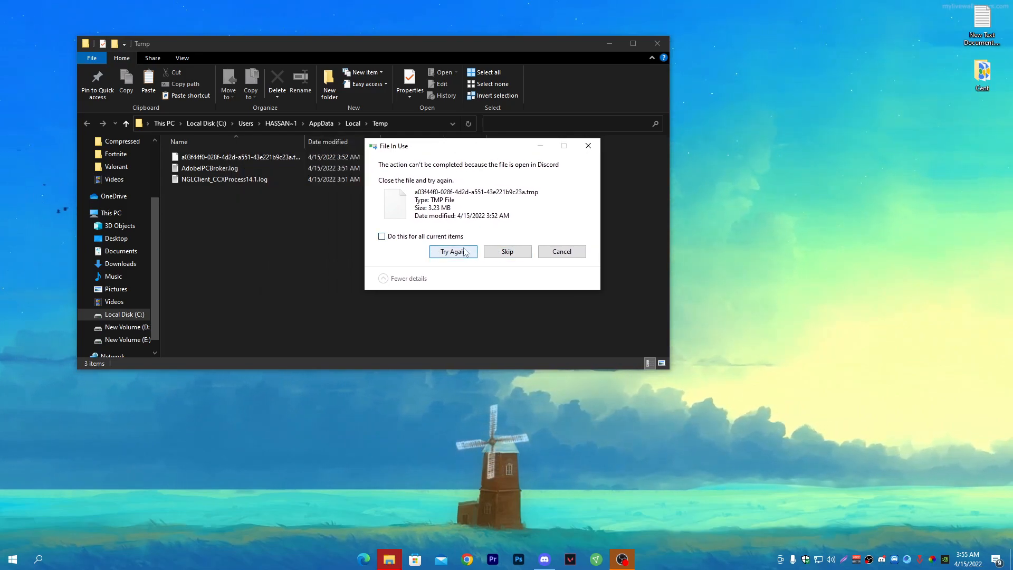
# - Apply the File In Use choice to all current items for the locked temp files
pyautogui.click(383, 236)
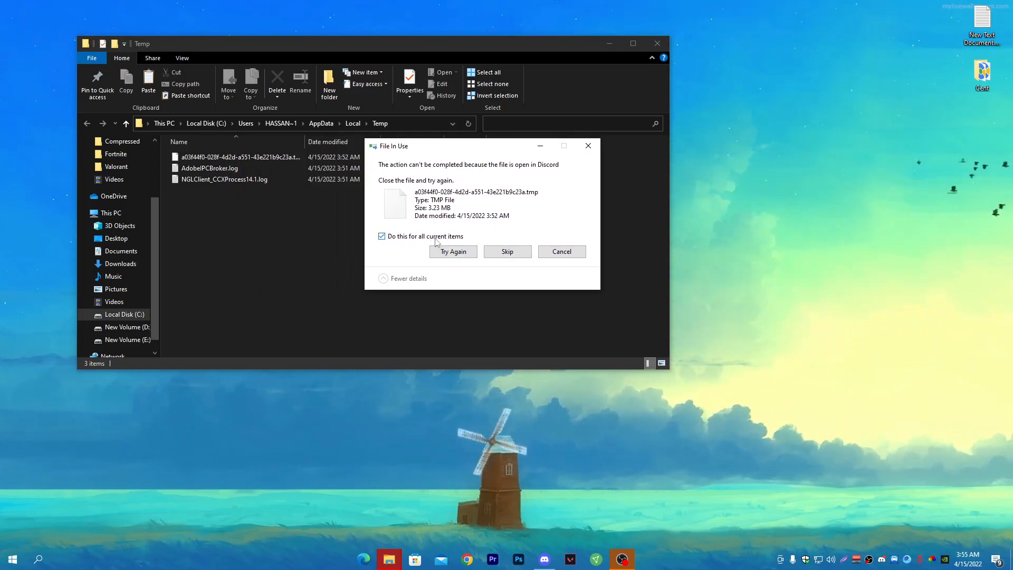